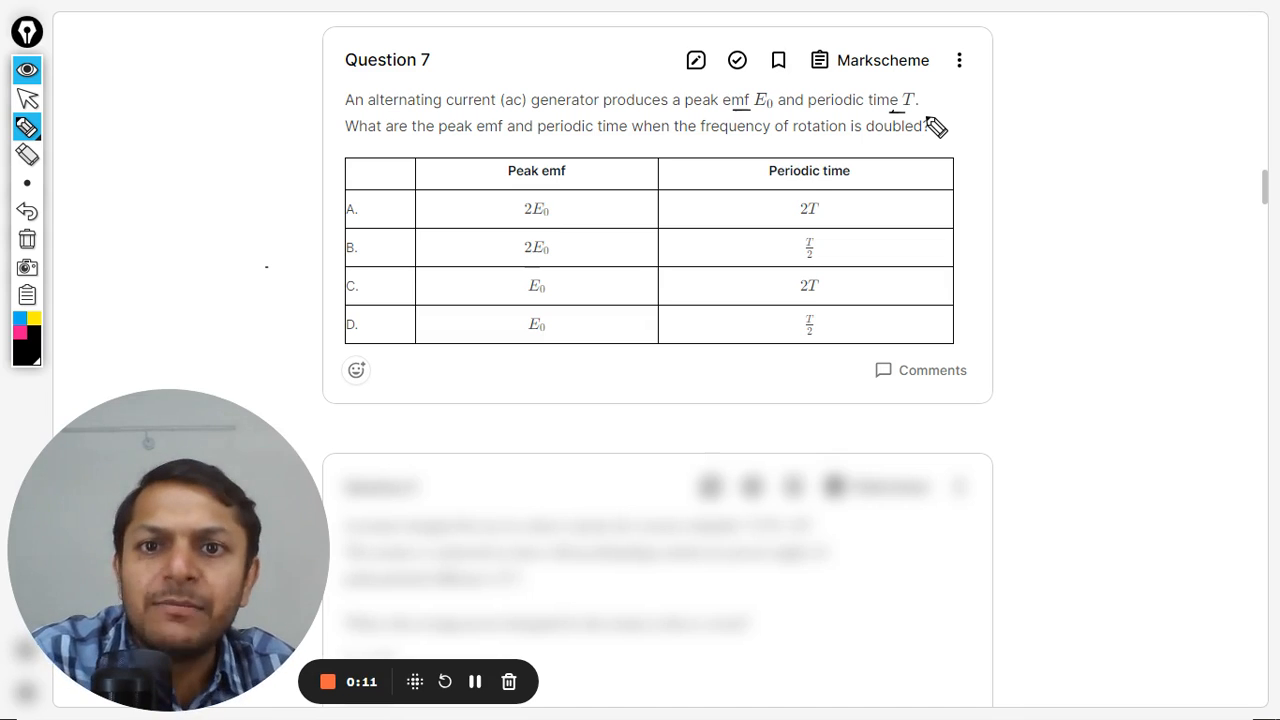
pyautogui.moveTo(862, 152)
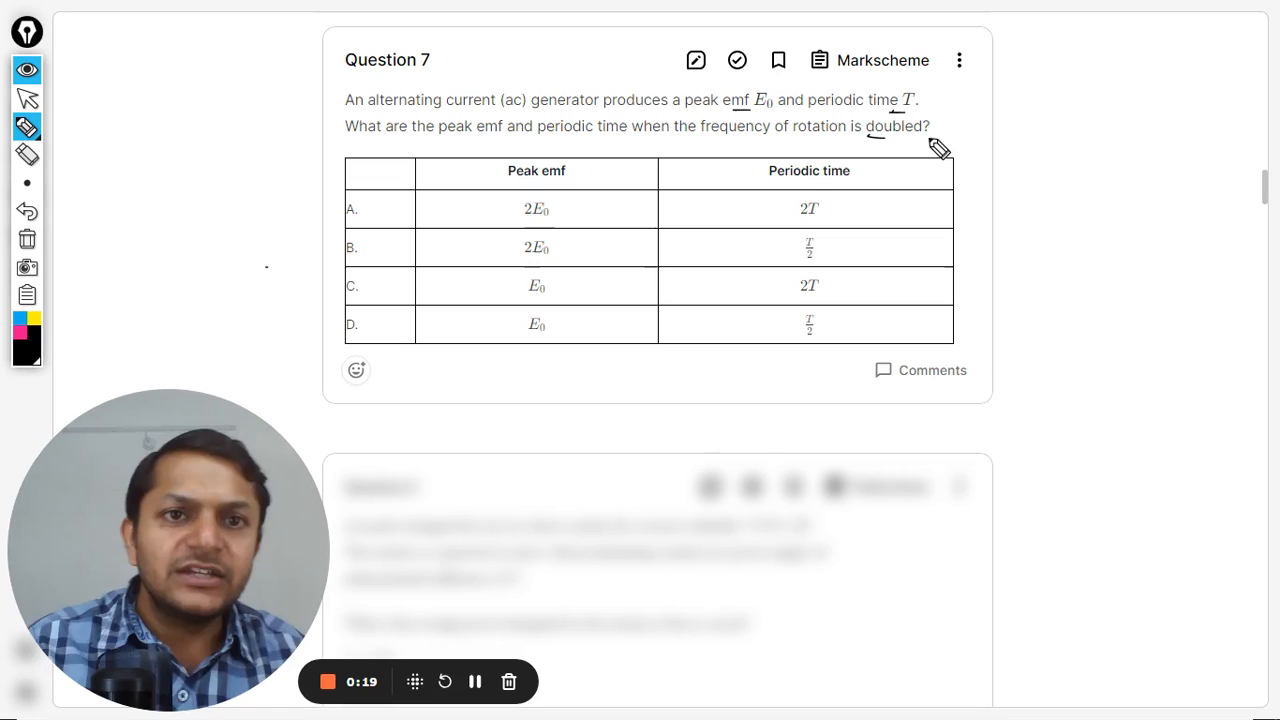
pyautogui.moveTo(1107, 274)
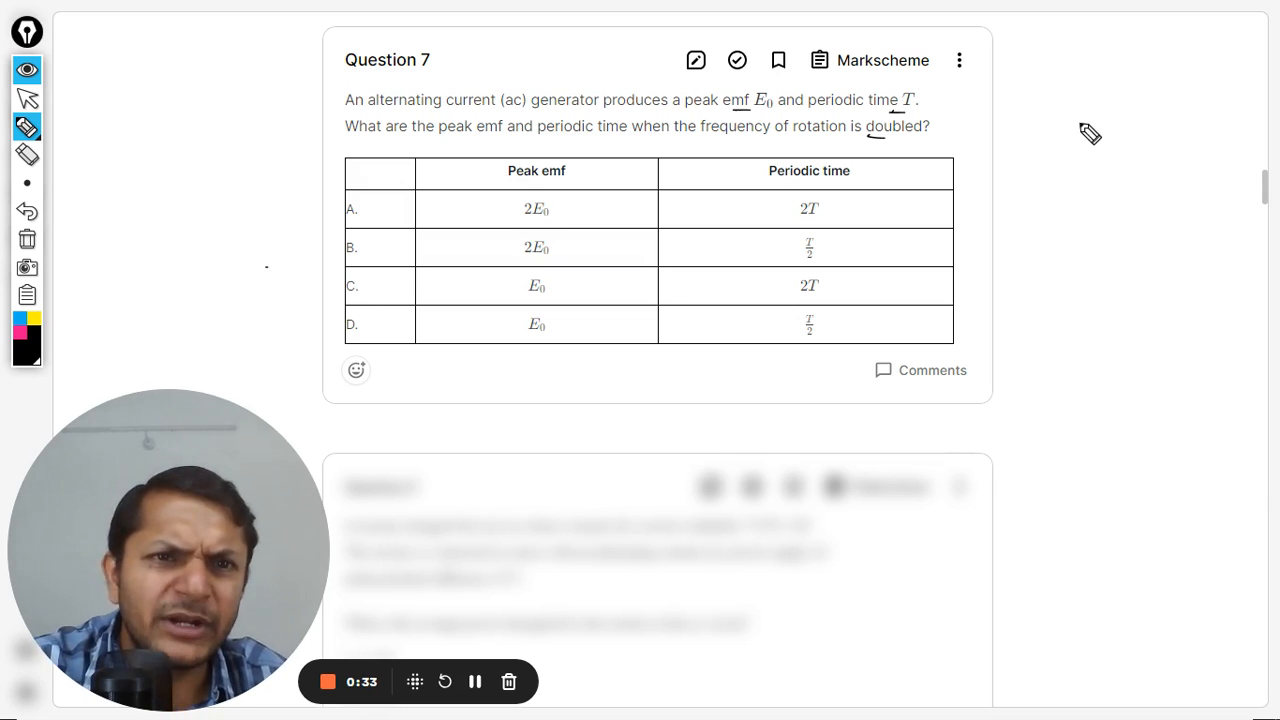
pyautogui.moveTo(1010, 98)
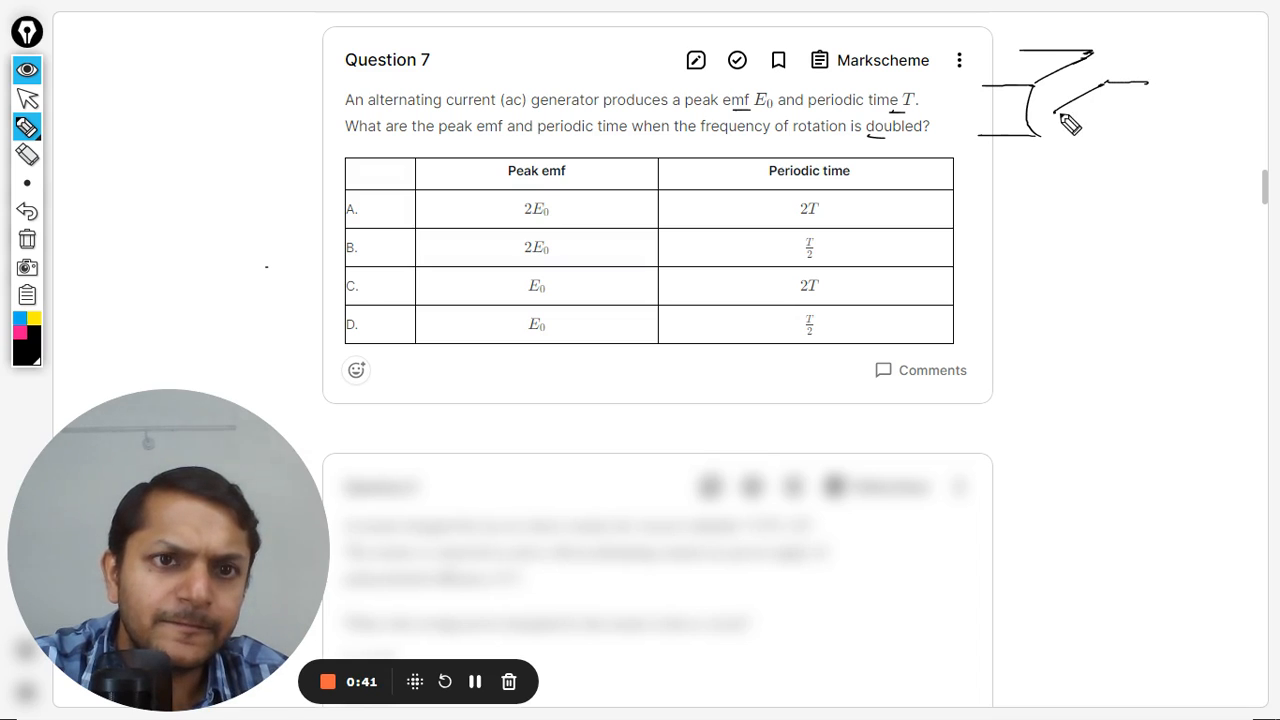
# - Sketch the AC generator coil between magnet poles with a rotation arrow labelled ω
pyautogui.moveTo(1070, 120); pyautogui.dragTo(1145, 100)
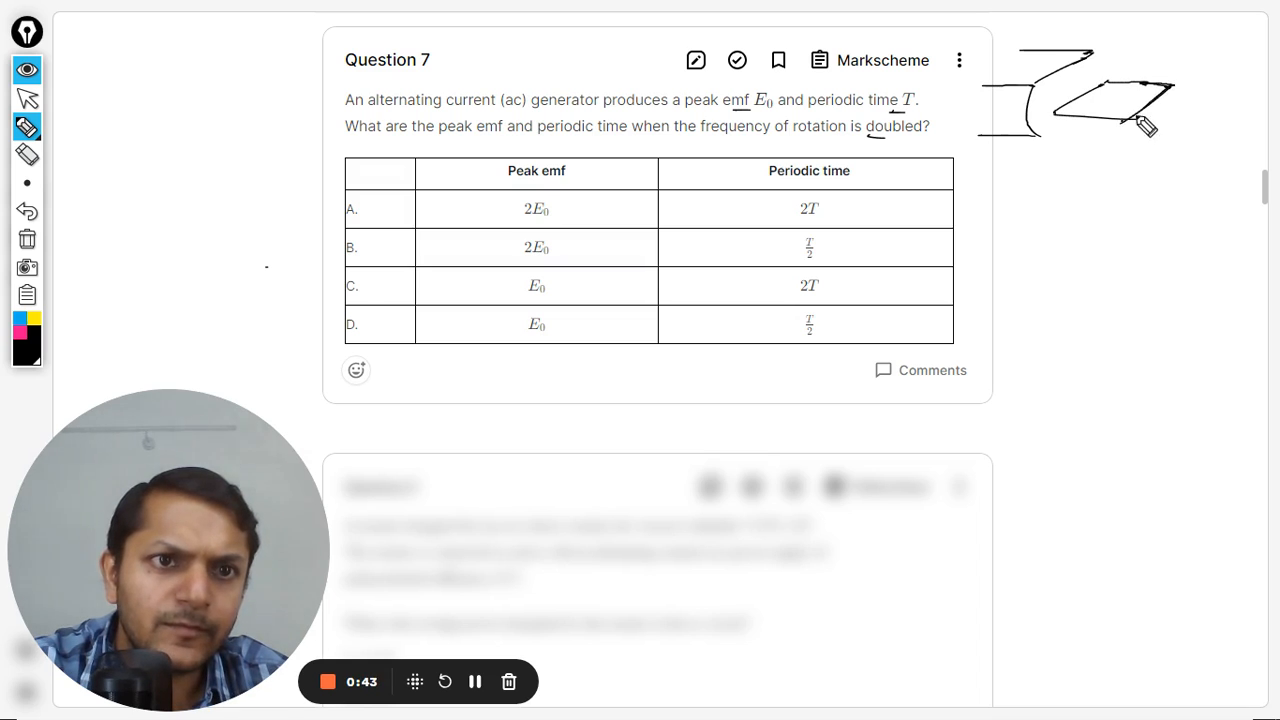
pyautogui.moveTo(1210, 72)
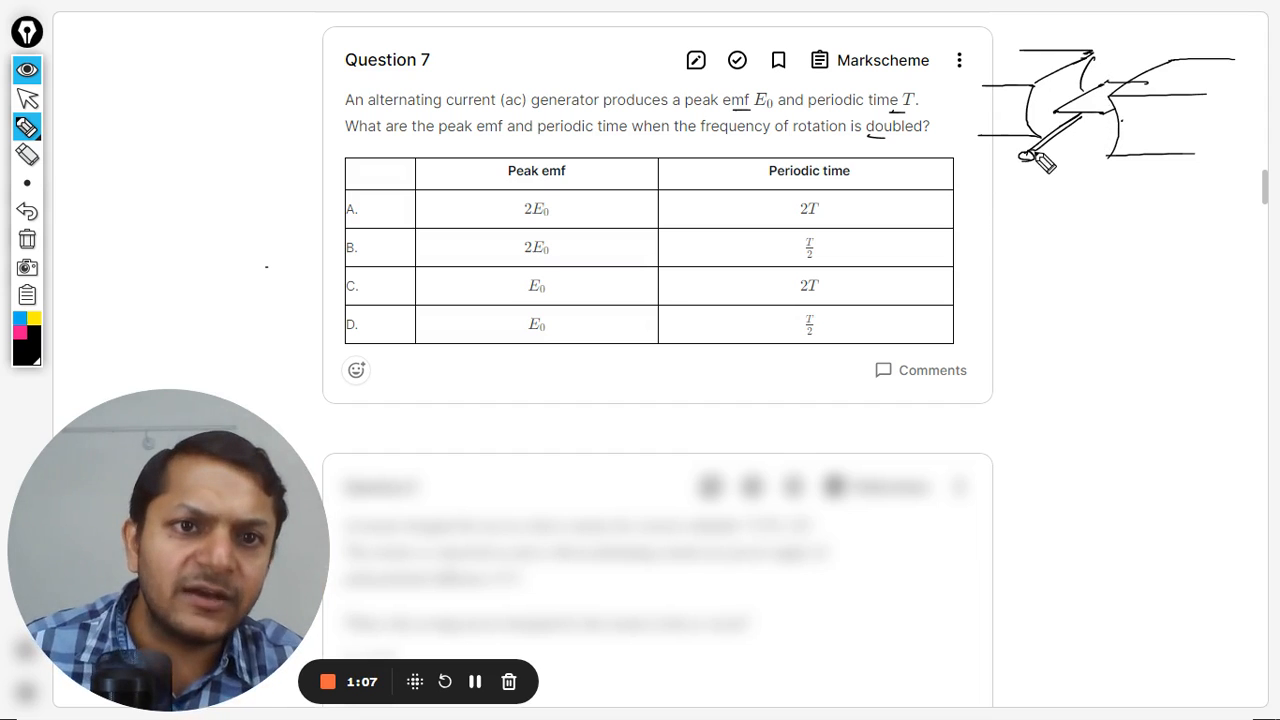
pyautogui.moveTo(1040, 170); pyautogui.dragTo(1085, 175)
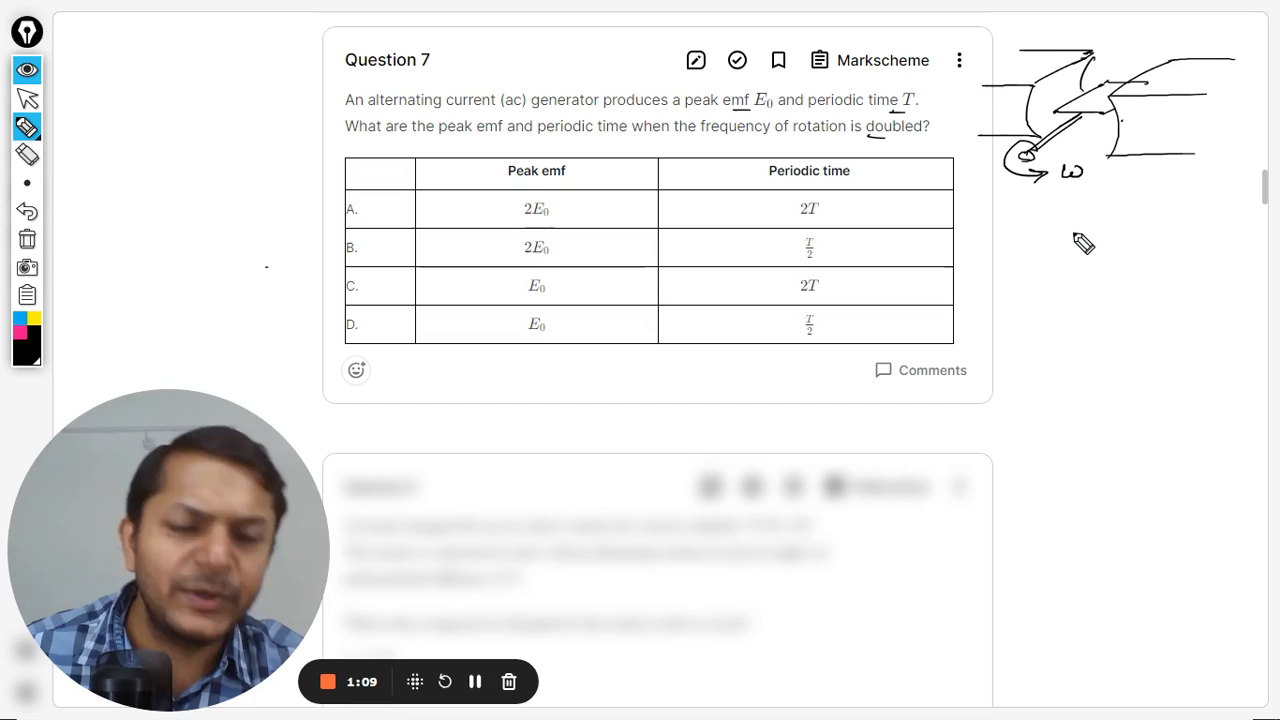
pyautogui.moveTo(1028, 255)
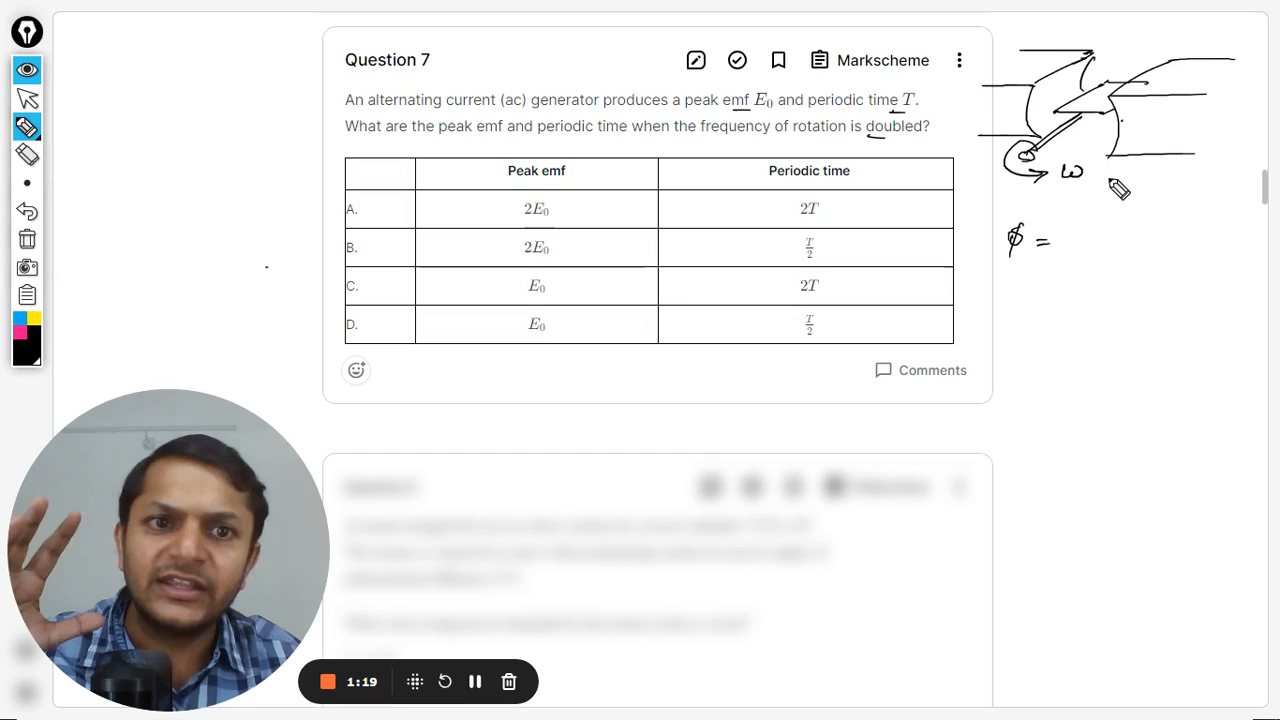
pyautogui.moveTo(1085, 245)
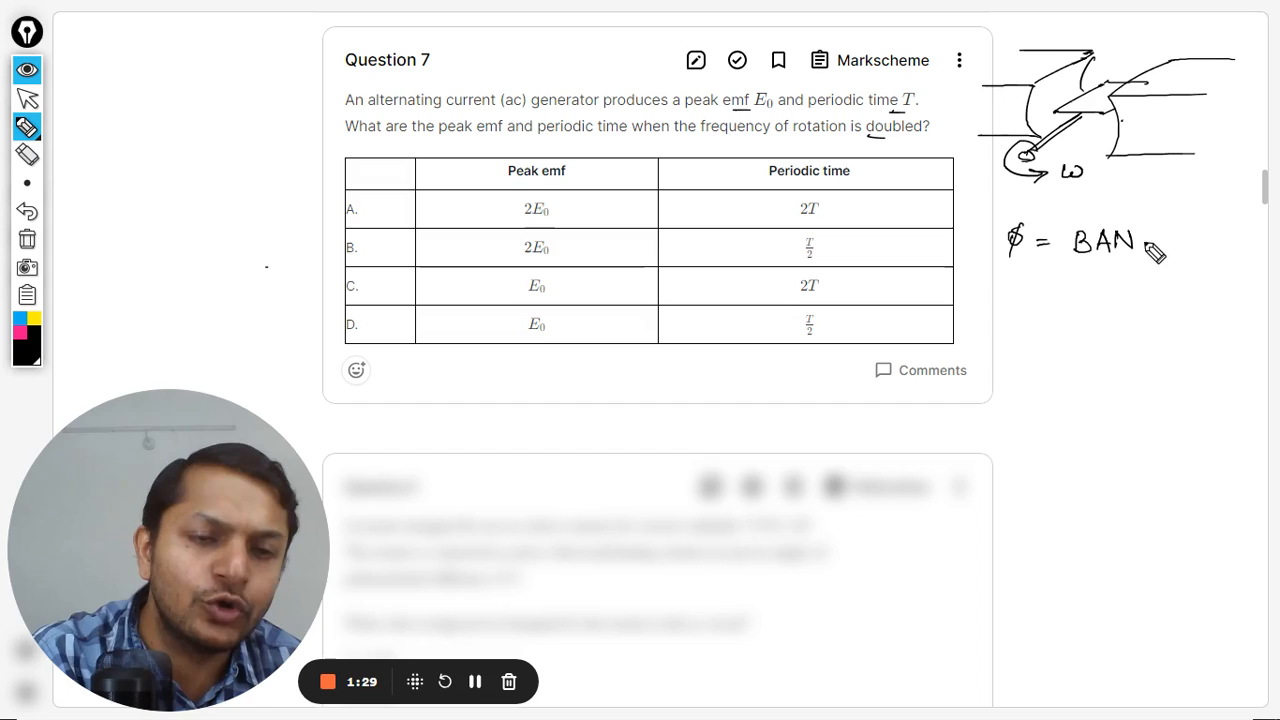
# - Write φ = BAN cos ωt, e = BANω sin ωt and underlined E = E0 sin ωt
pyautogui.moveTo(1140, 240); pyautogui.dragTo(1240, 245)
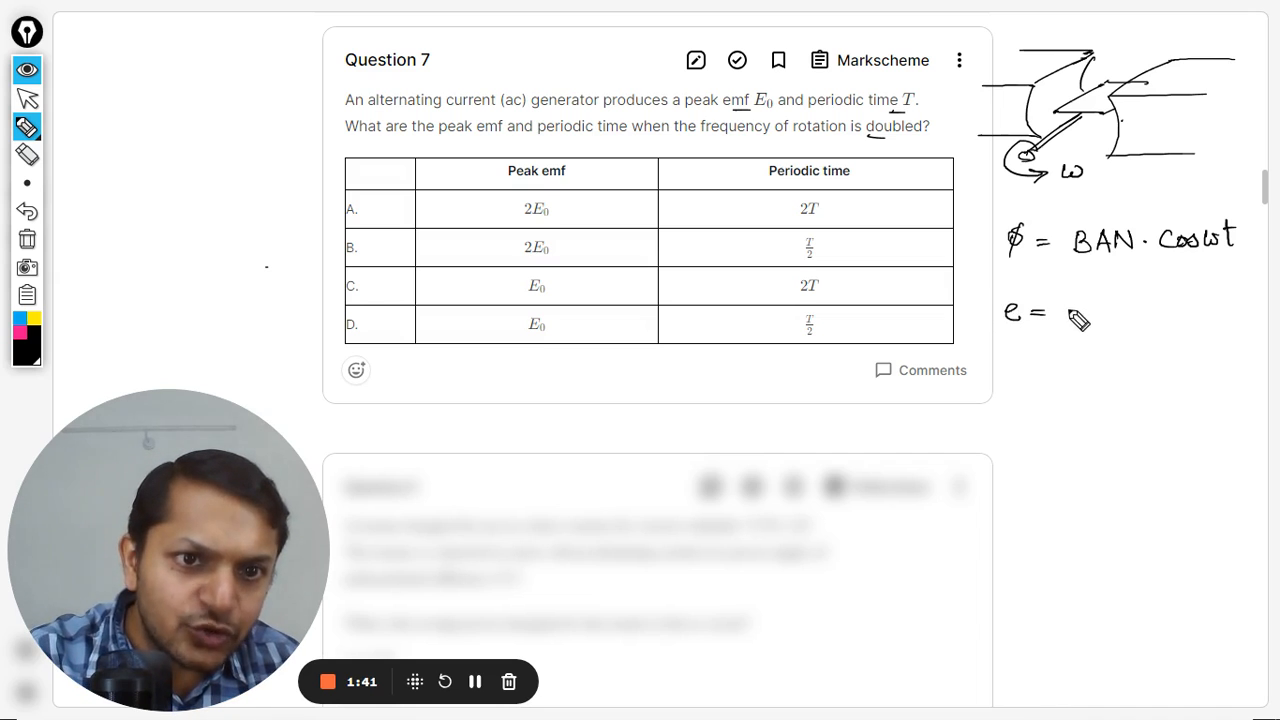
pyautogui.moveTo(1065, 310); pyautogui.dragTo(1110, 320)
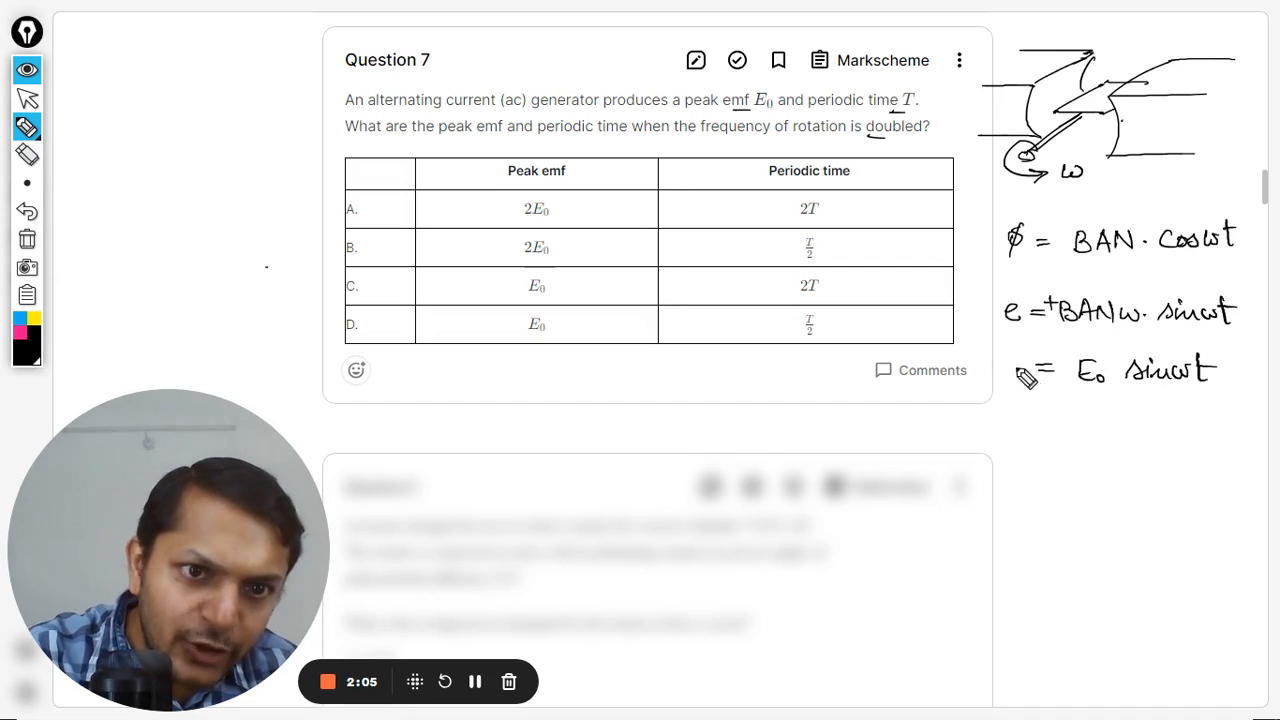
pyautogui.moveTo(1005, 405); pyautogui.dragTo(1248, 405)
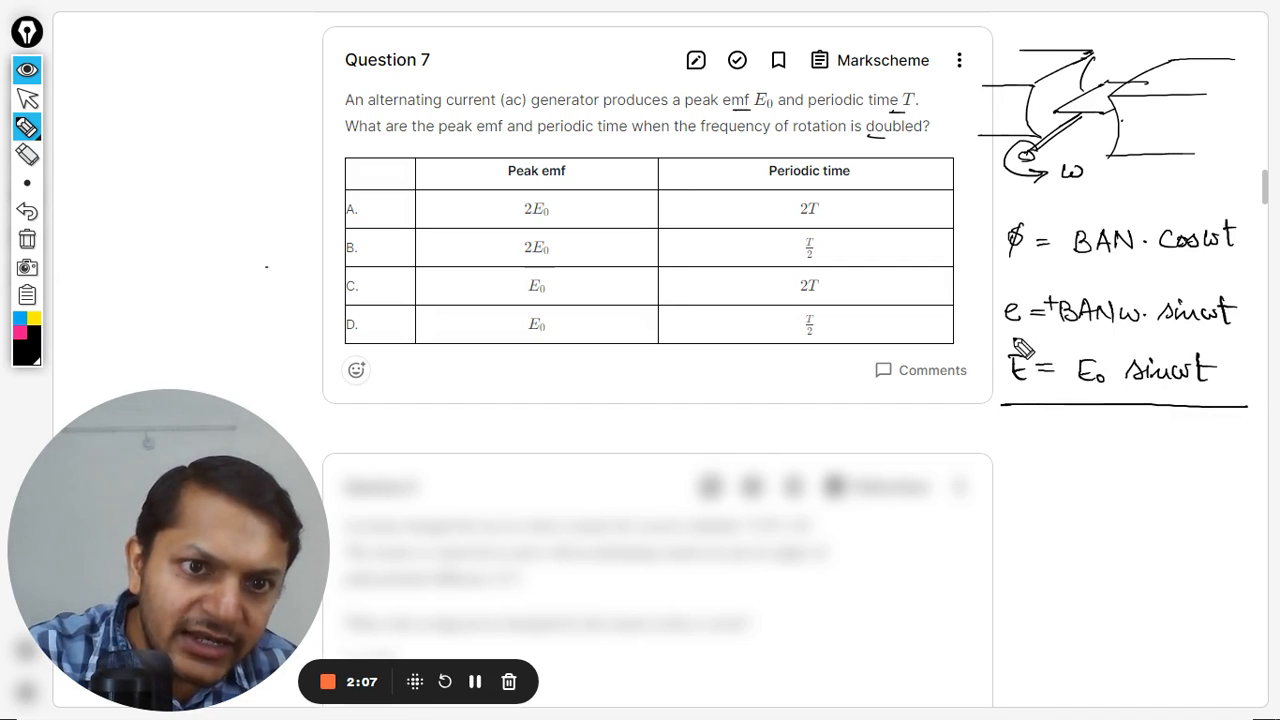
# - Box E = E0 sin ωt and tick the T/2 entries in rows B and D
pyautogui.moveTo(1005, 350); pyautogui.dragTo(1245, 410)
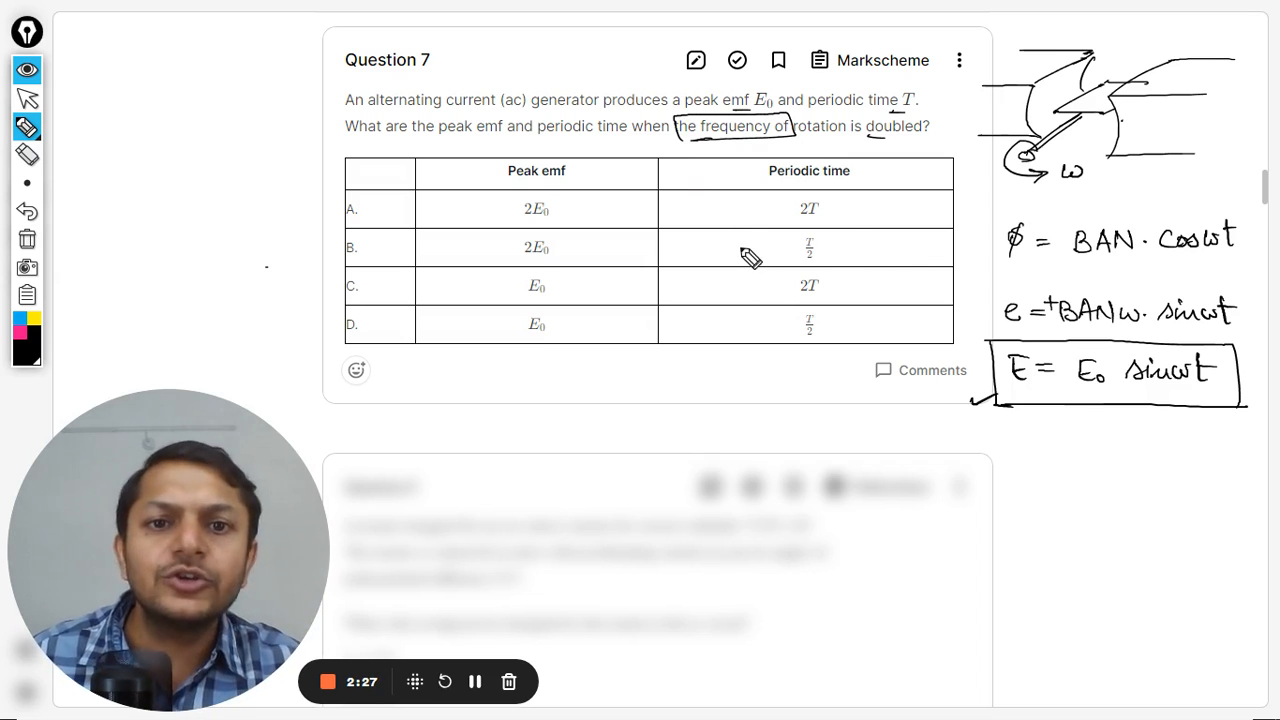
pyautogui.moveTo(745, 248); pyautogui.dragTo(750, 322)
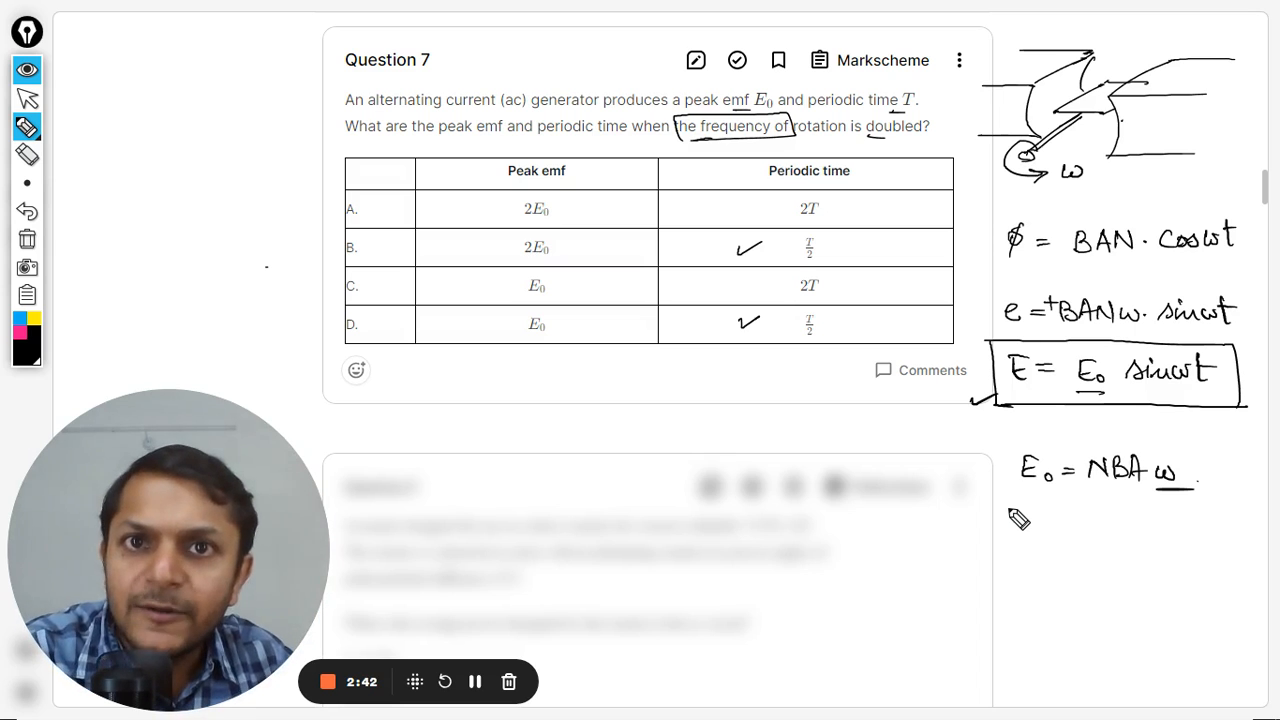
pyautogui.moveTo(1097, 403)
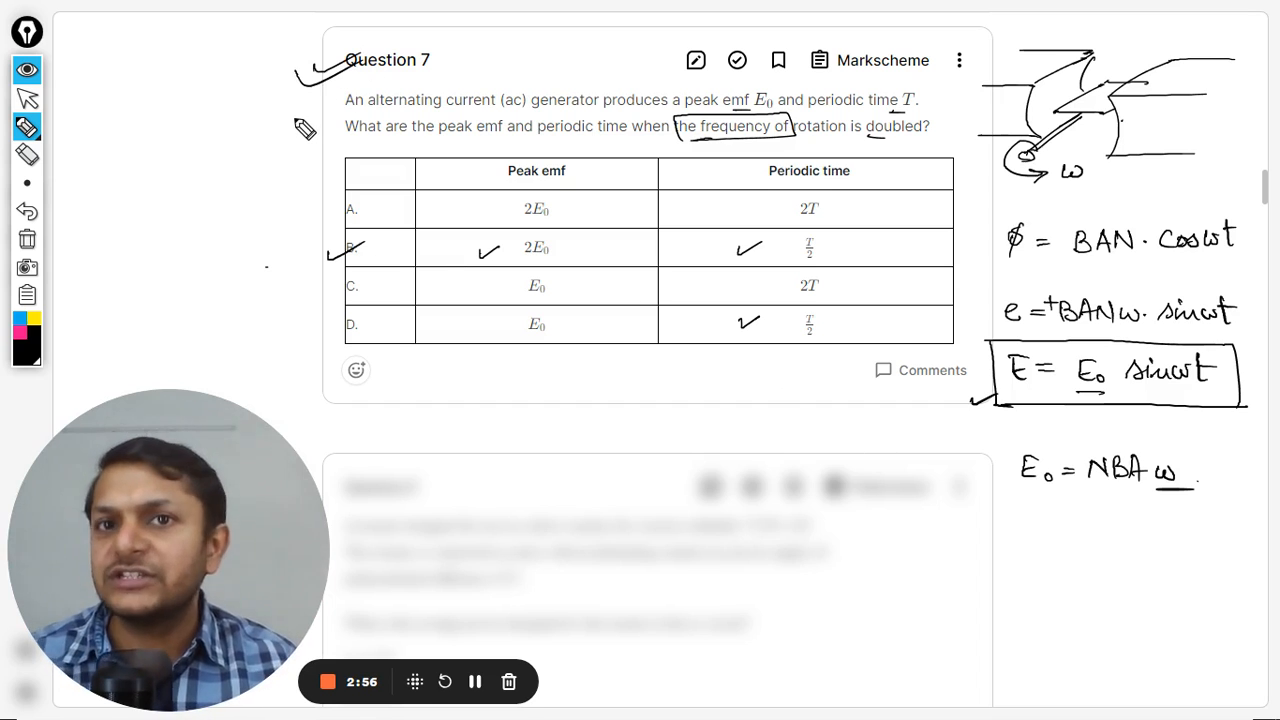
pyautogui.moveTo(858, 278)
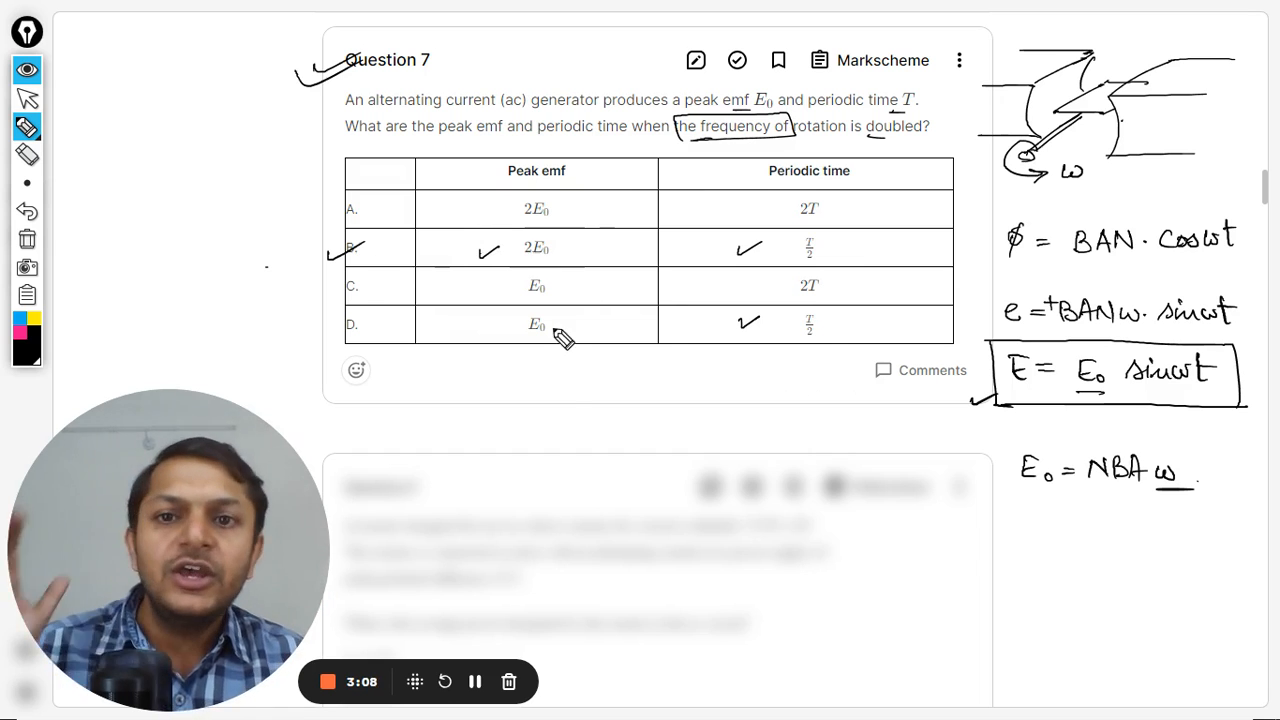
pyautogui.moveTo(545, 400)
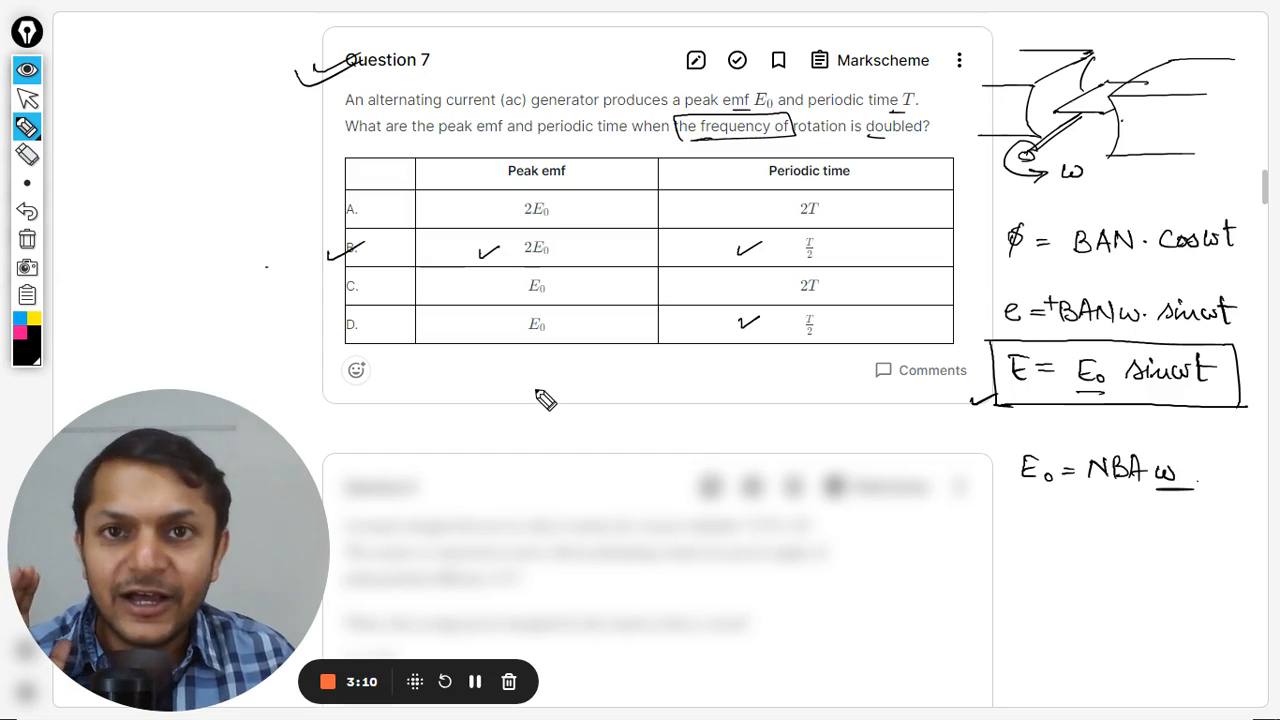